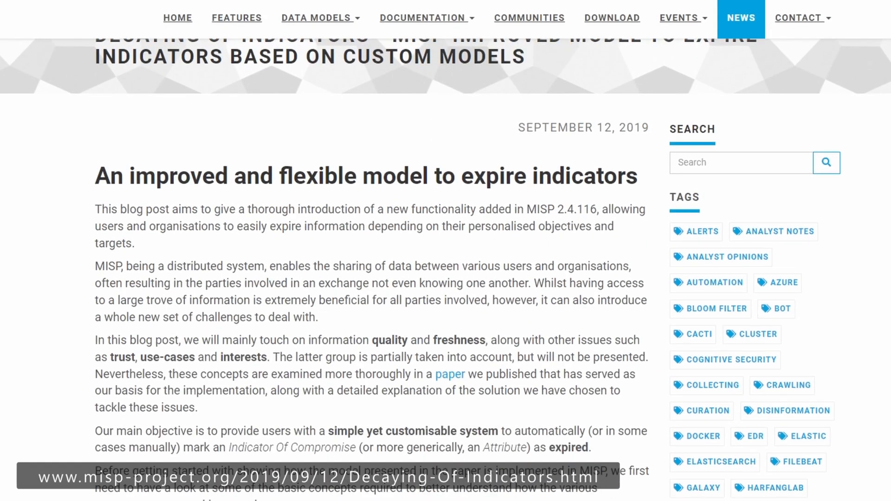
Reach the Decaying Models Tool from the Global Actions menu, listing the NIDS Simple Decaying Model.
scroll("down", 3)
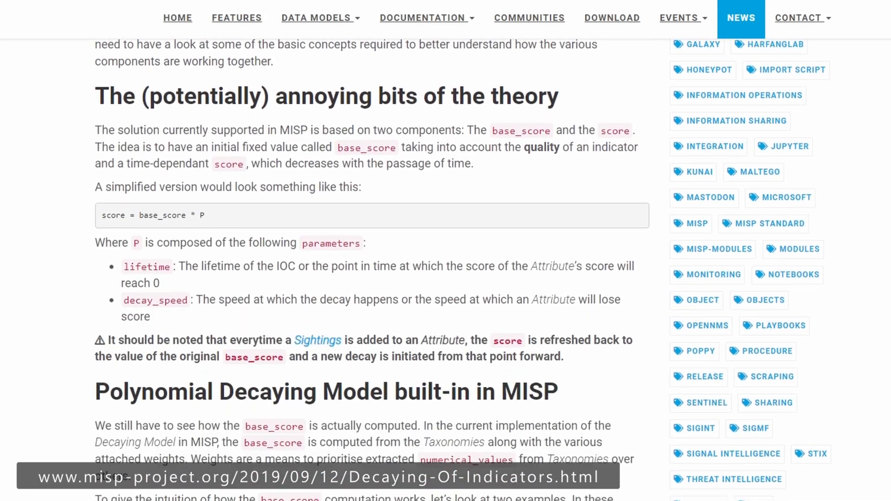
scroll("down", 3)
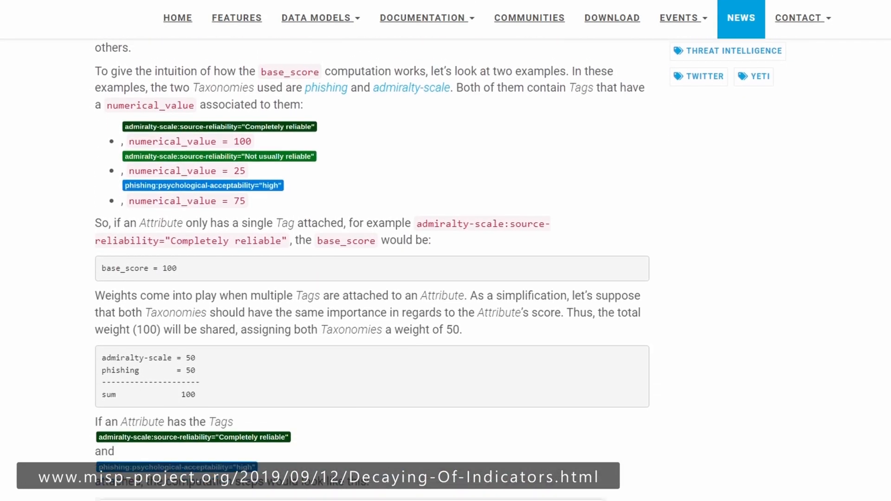
scroll("down", 3)
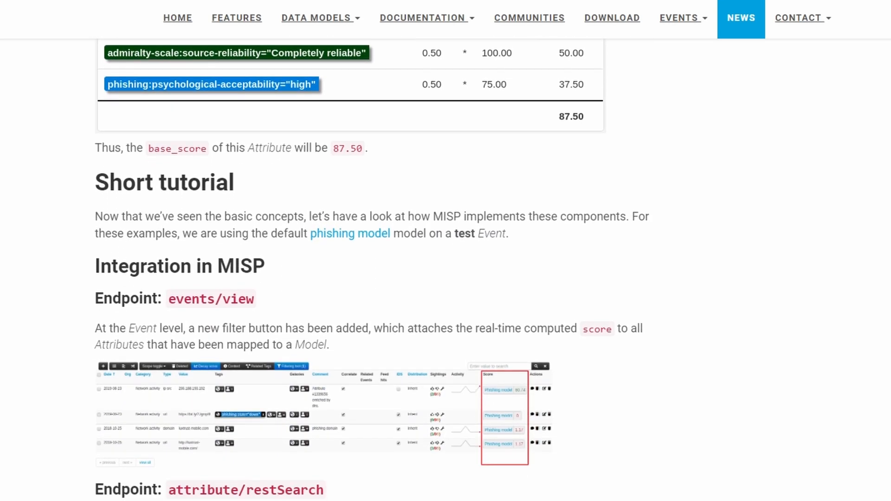
scroll("down", 3)
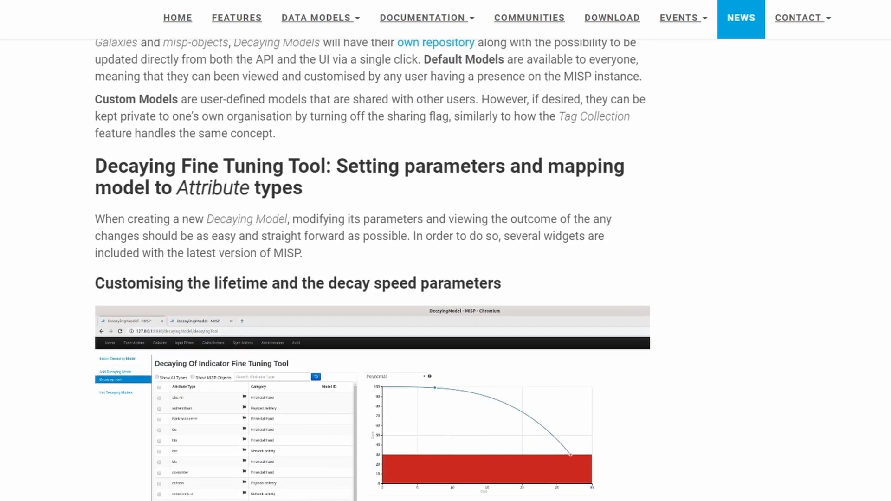
scroll("down", 3)
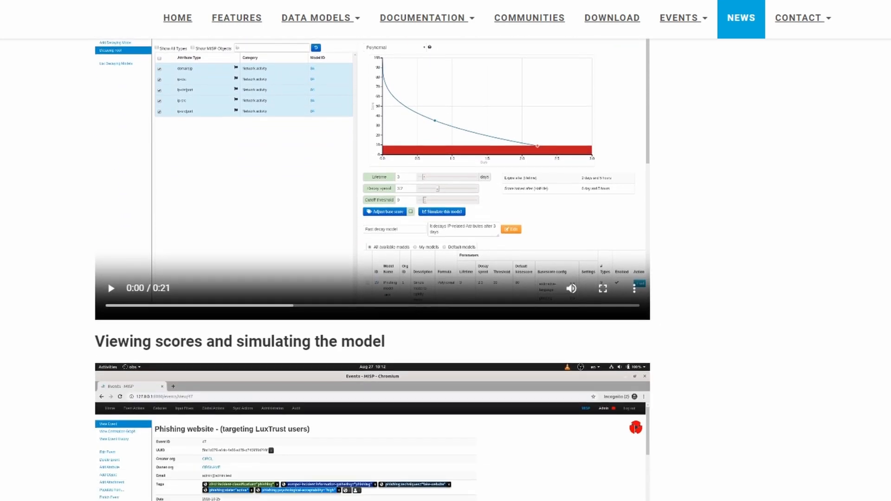
scroll("down", 3)
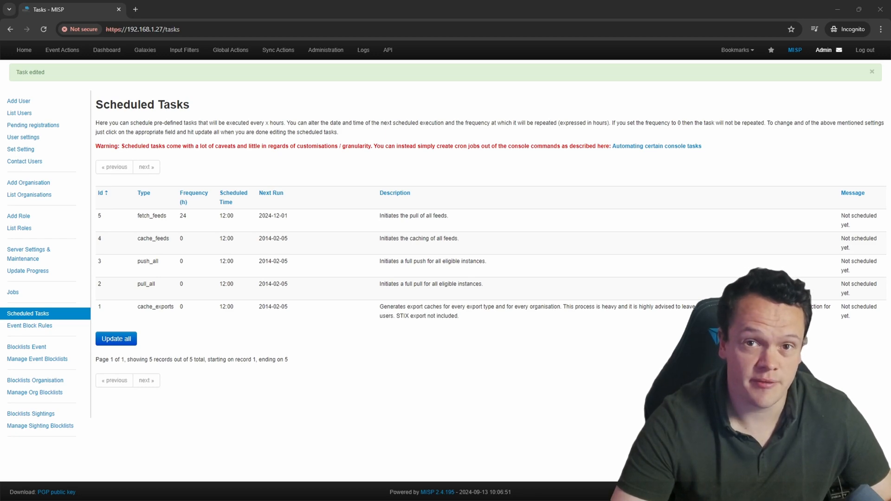
left_click(231, 50)
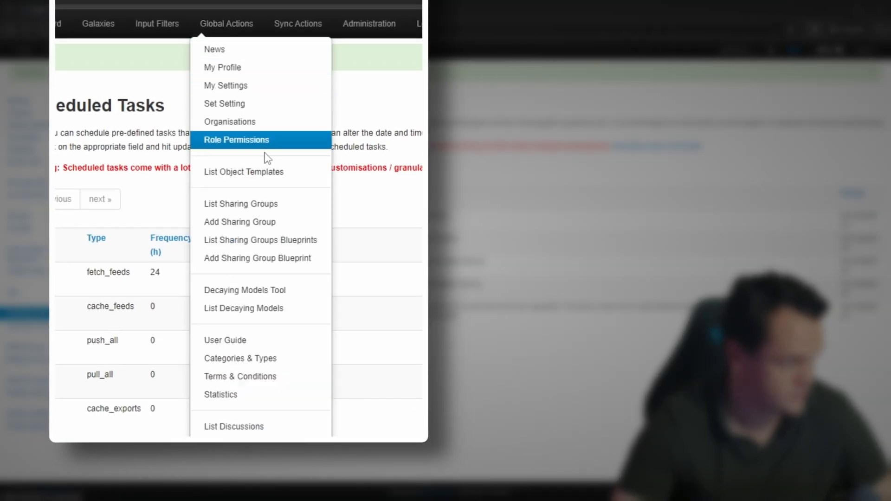
mouse_move(260, 290)
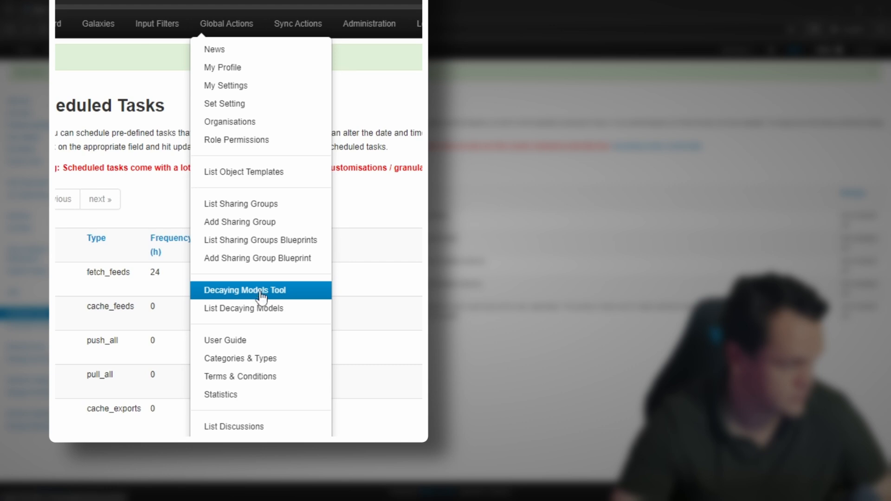
left_click(244, 289)
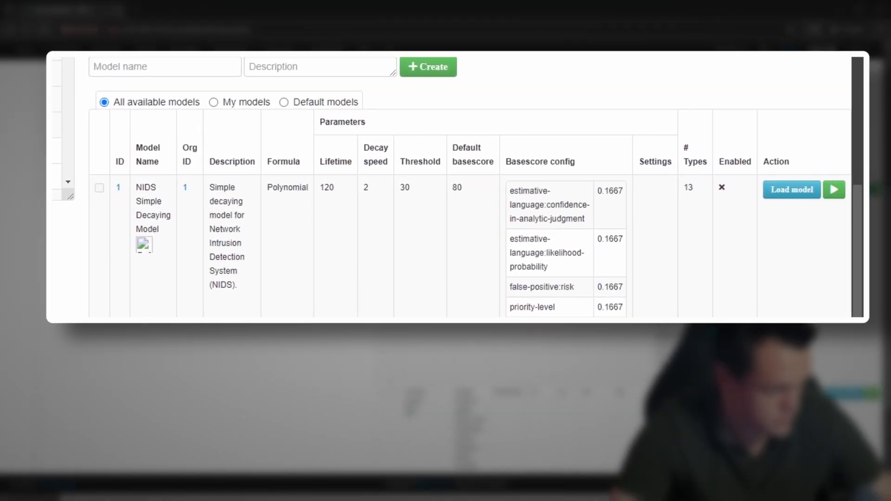
Load the NIDS Simple Decaying Model (lifetime 120, decay speed 2, threshold 30) into the tuning tool.
left_click(791, 189)
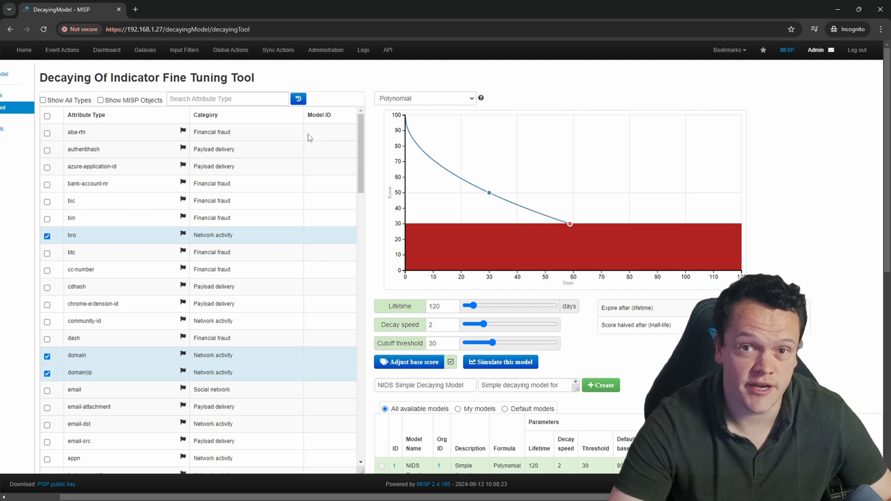
Scroll event 1337's attributes to the Score column showing 57.92 NIDS decay scores.
scroll("down", 3)
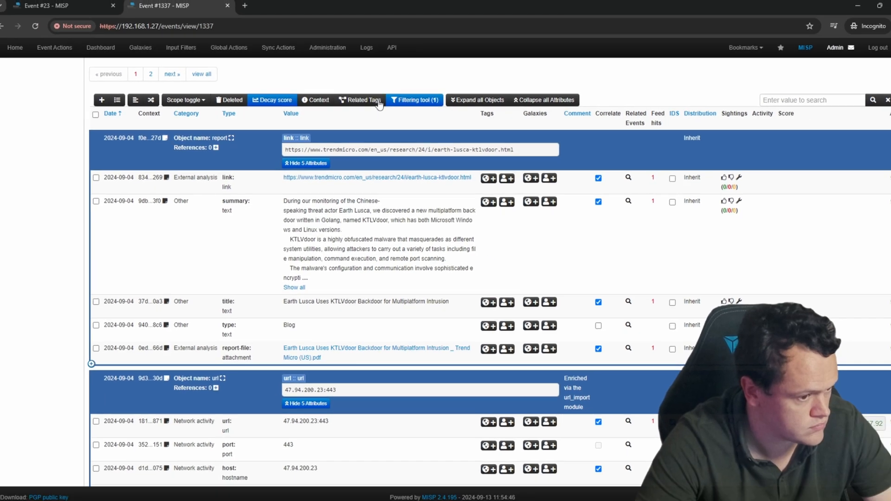
scroll("down", 3)
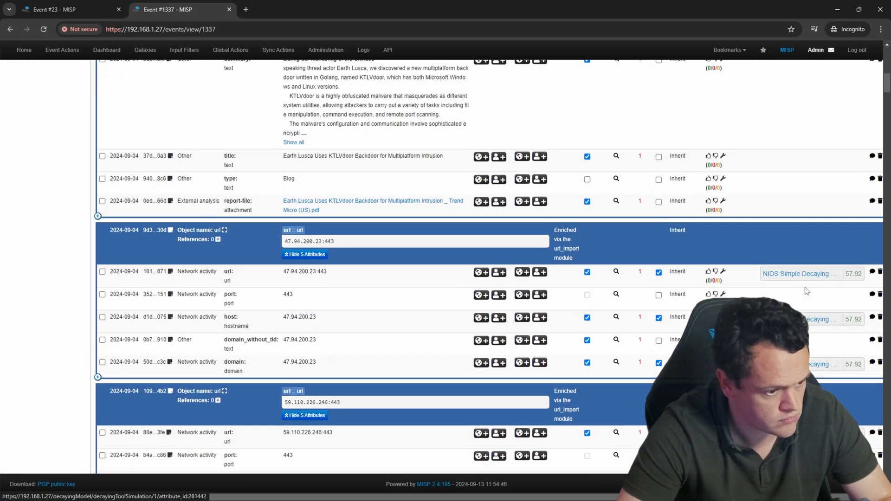